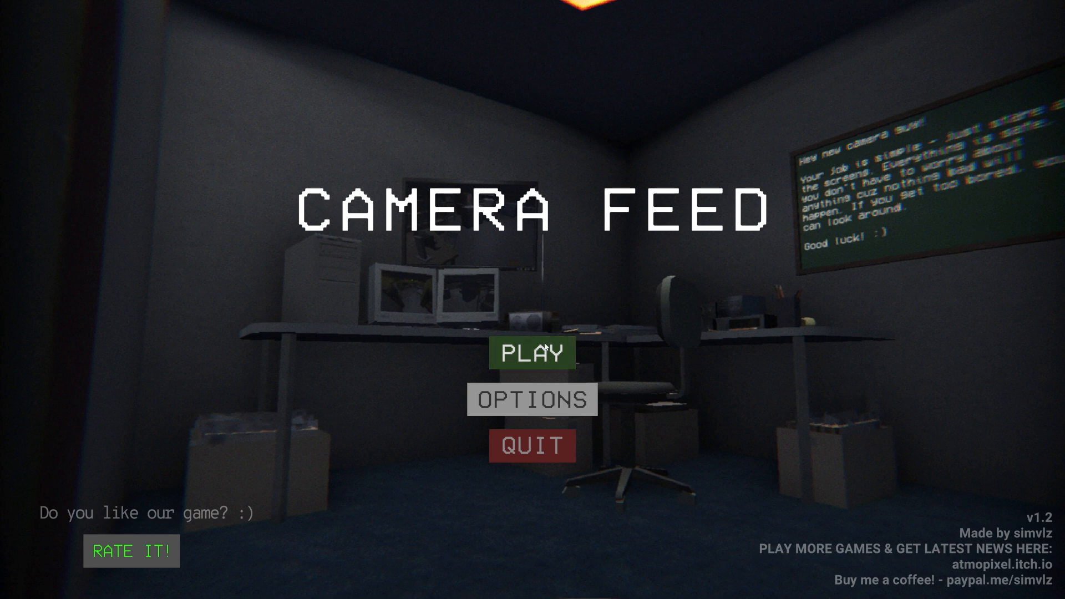
# - Start a new game and open the doors along the route through the building
pyautogui.click(532, 353)
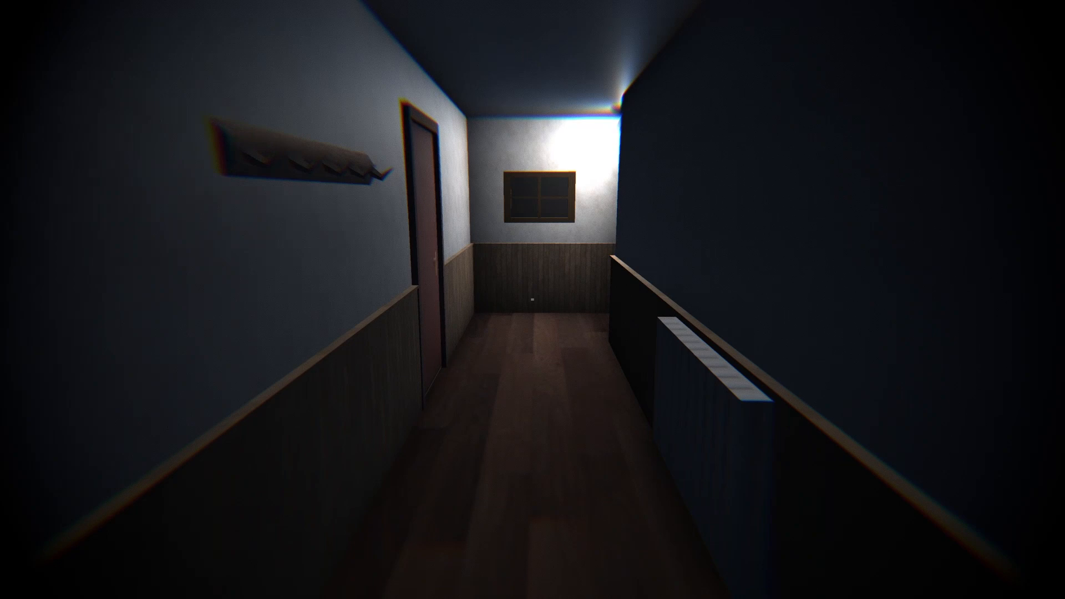
pyautogui.moveTo(533, 299)
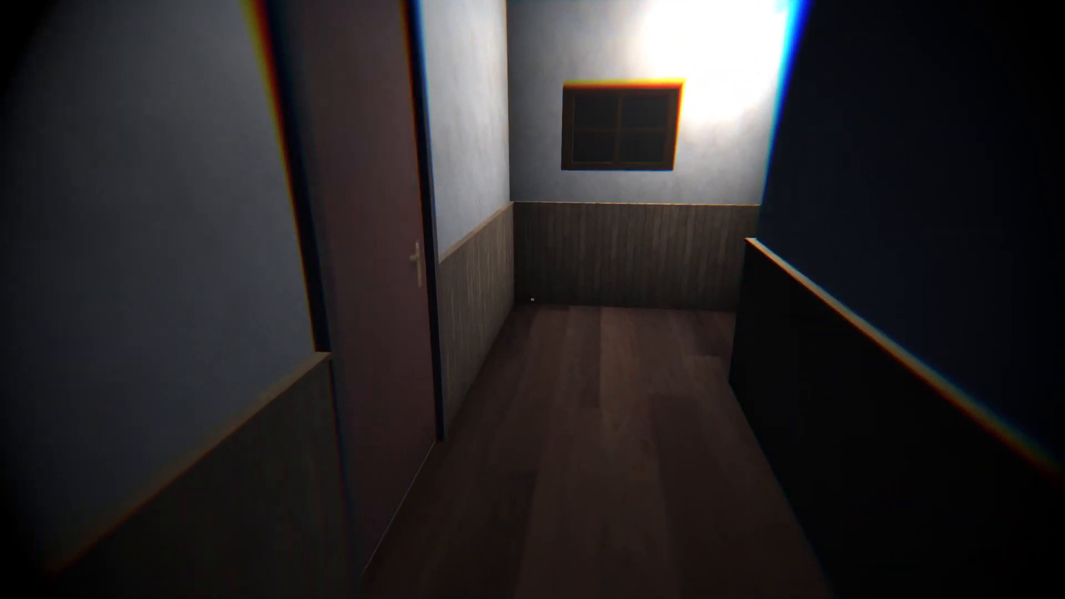
pyautogui.moveTo(533, 299)
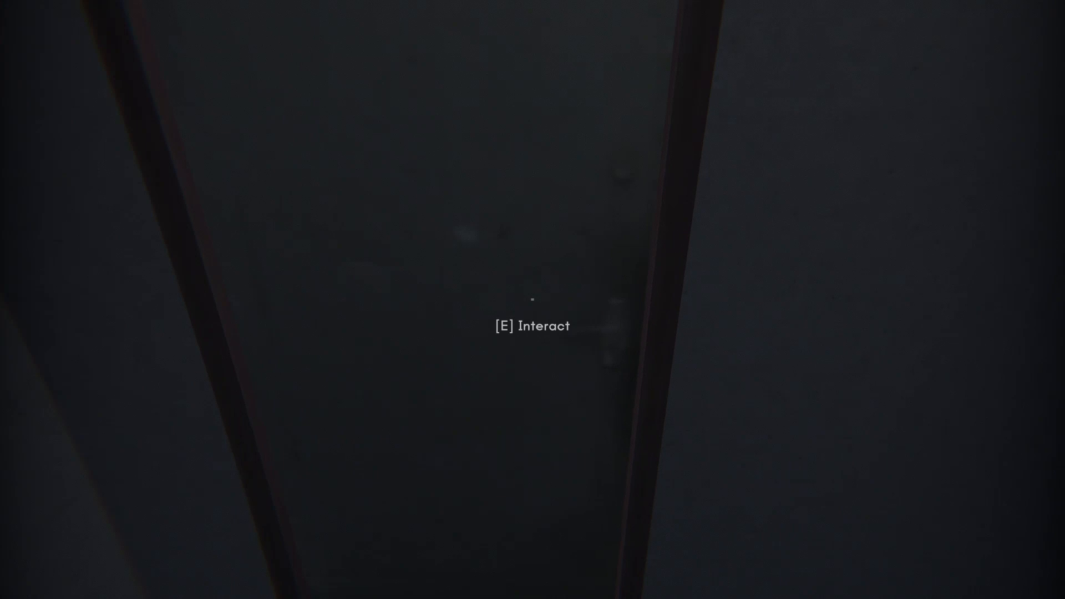
pyautogui.press('e')
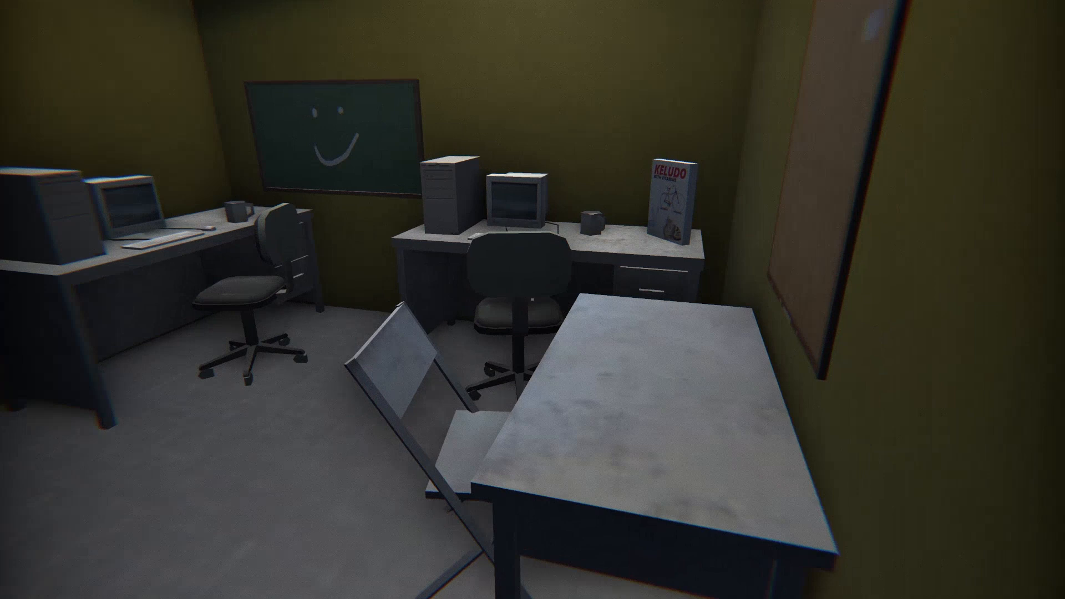
pyautogui.moveTo(532, 300)
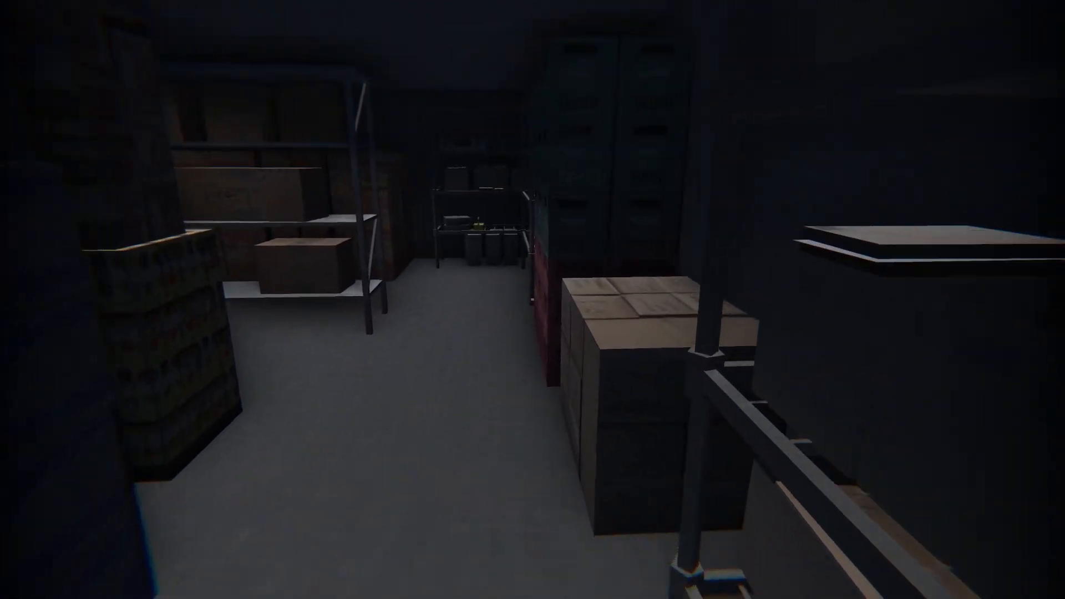
pyautogui.moveTo(532, 300)
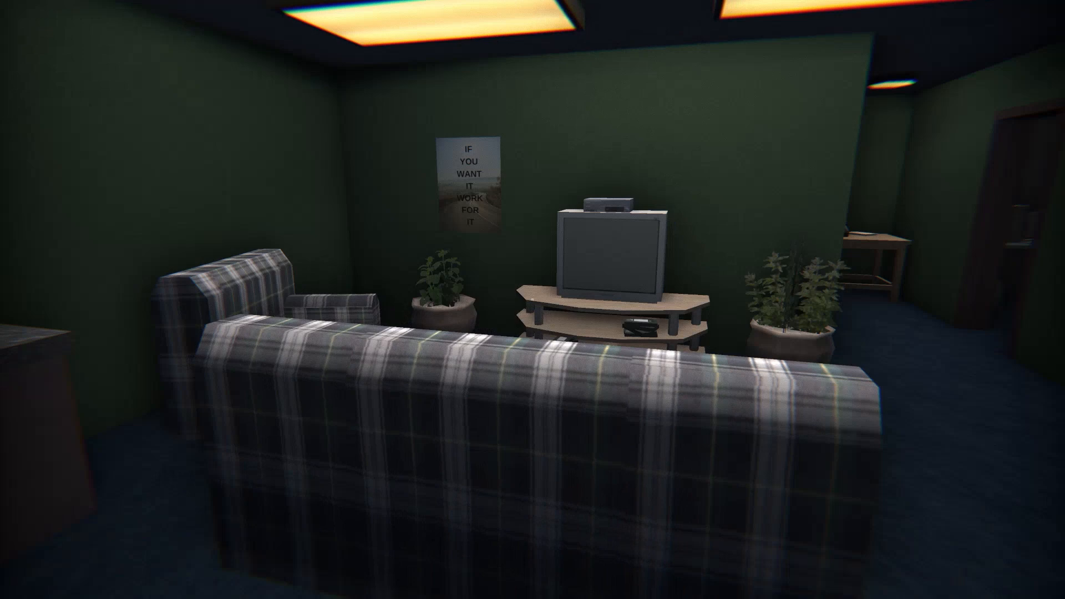
pyautogui.moveTo(532, 300)
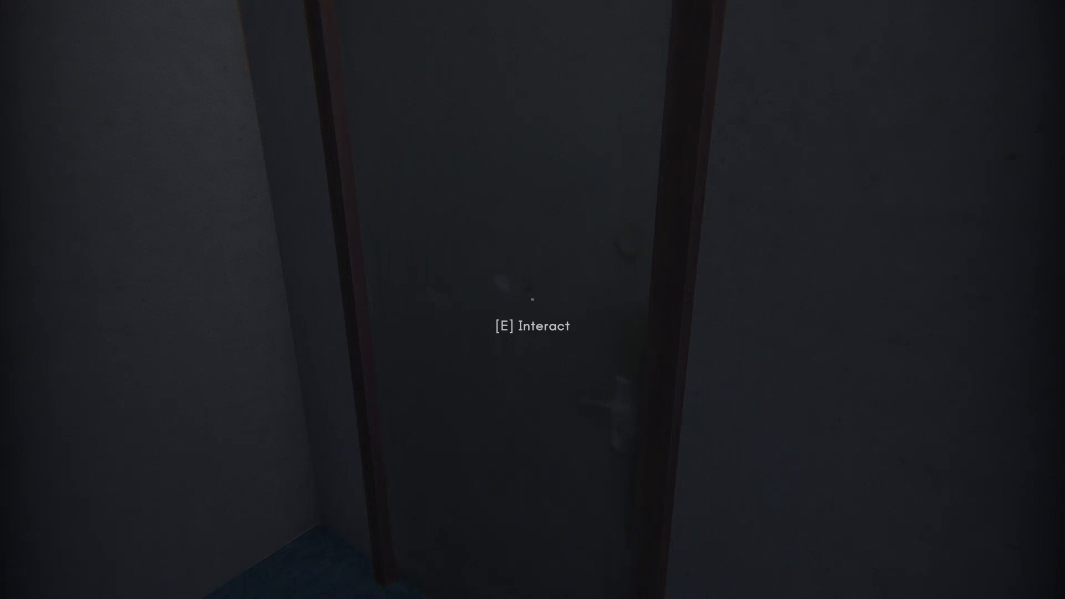
pyautogui.press('e')
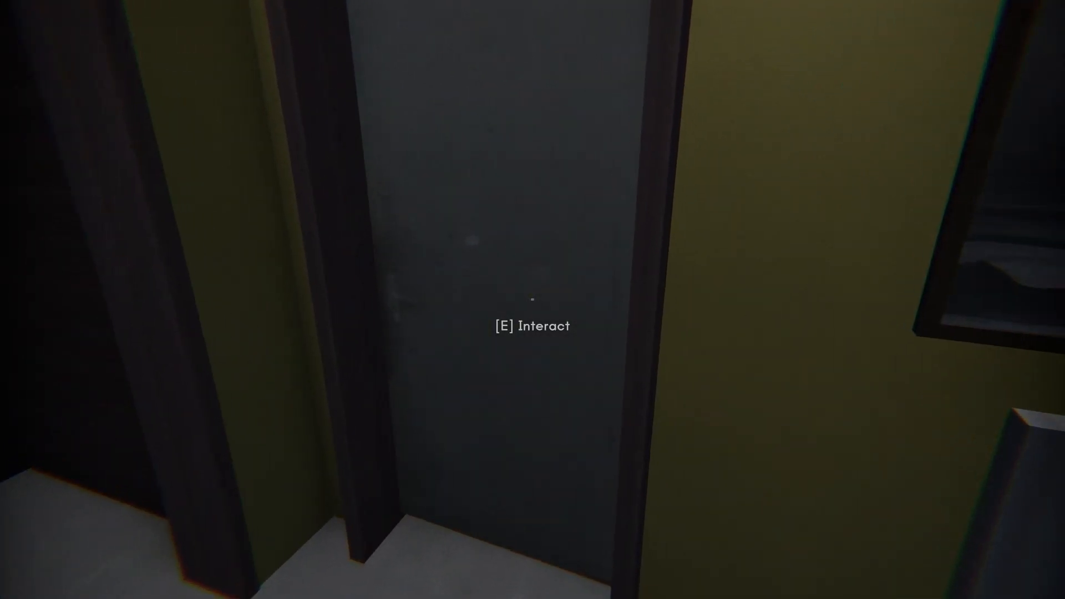
pyautogui.press('e')
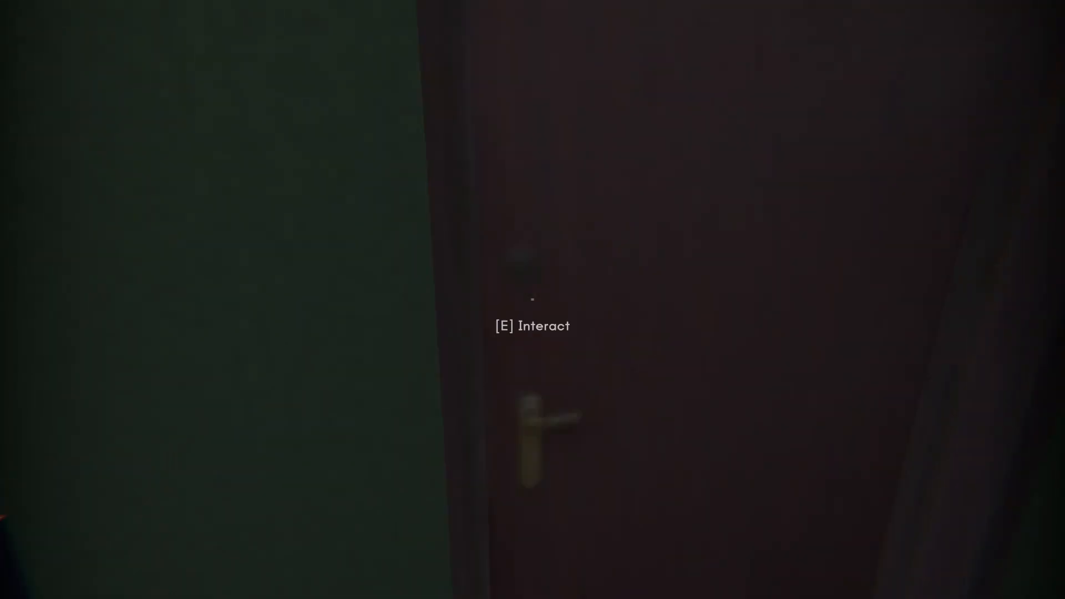
pyautogui.press('e')
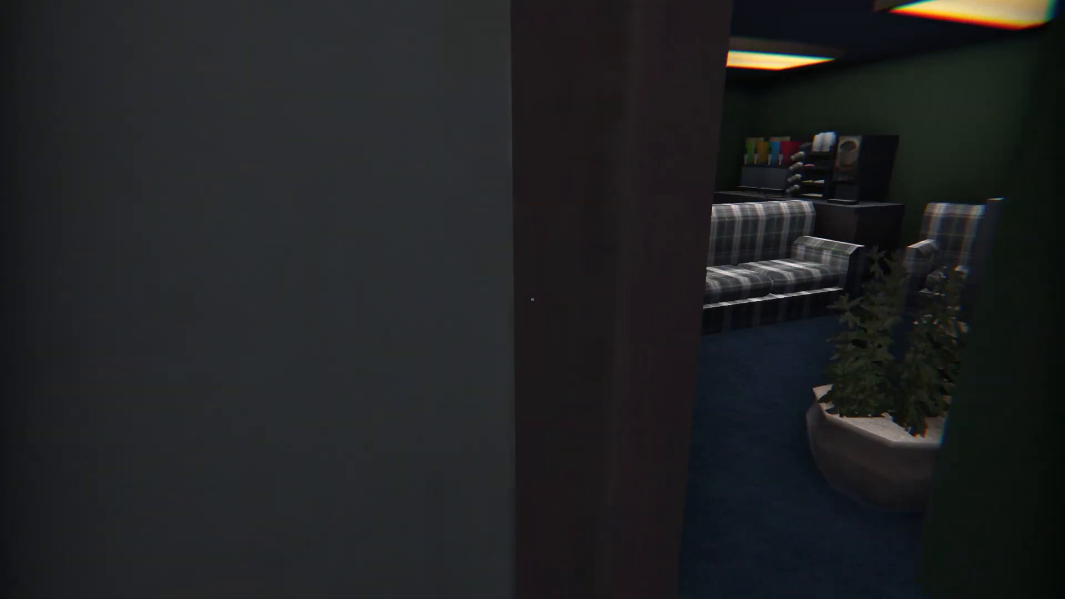
pyautogui.moveTo(532, 300)
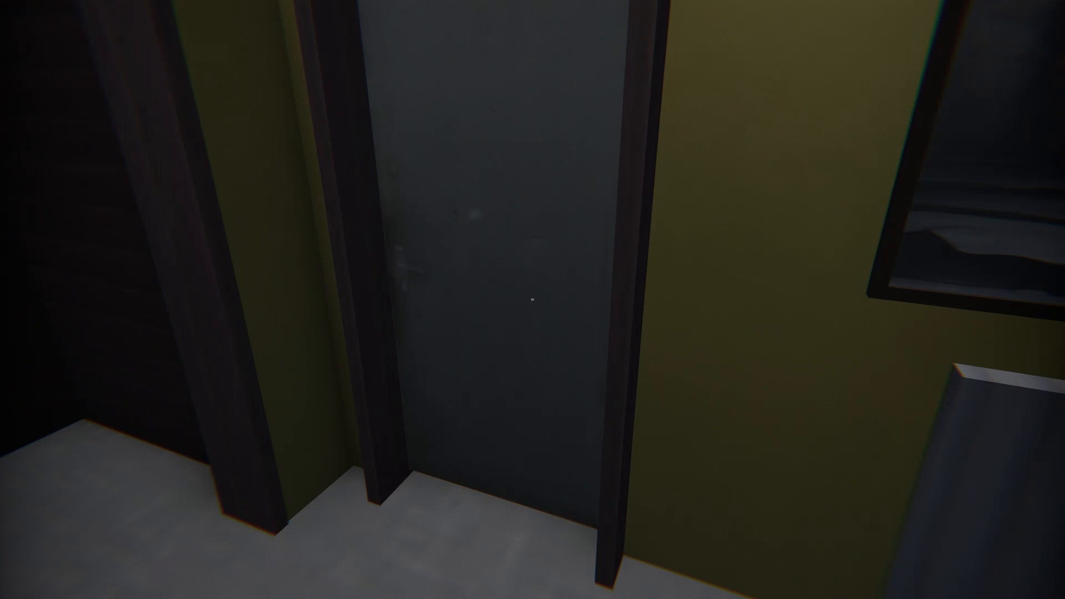
pyautogui.moveTo(532, 300)
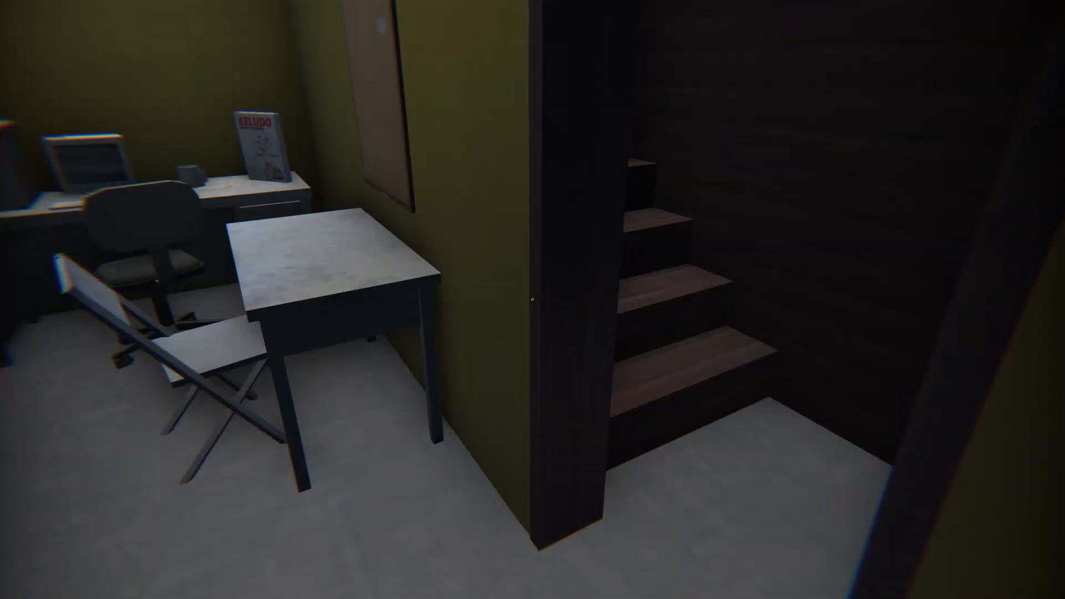
pyautogui.moveTo(533, 300)
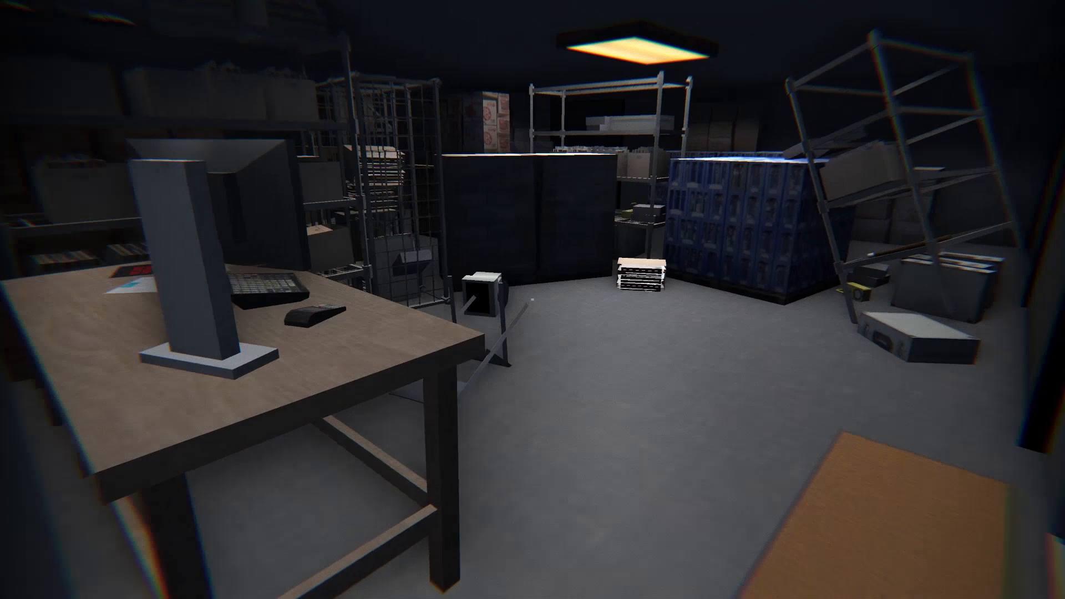
pyautogui.moveTo(532, 299)
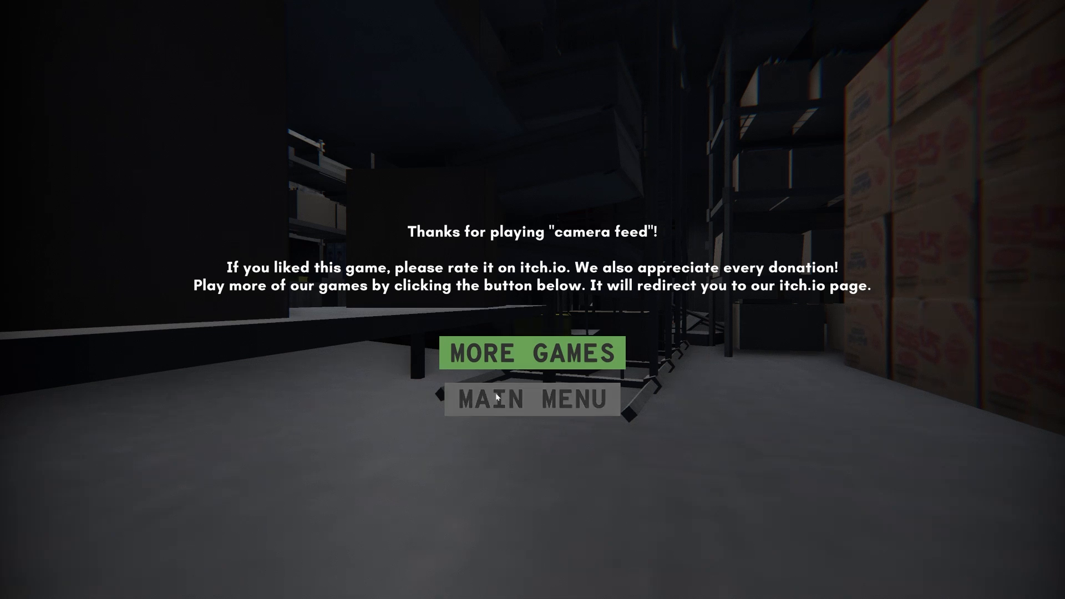
# - Return to the main menu from the thanks-for-playing ending screen
pyautogui.click(531, 398)
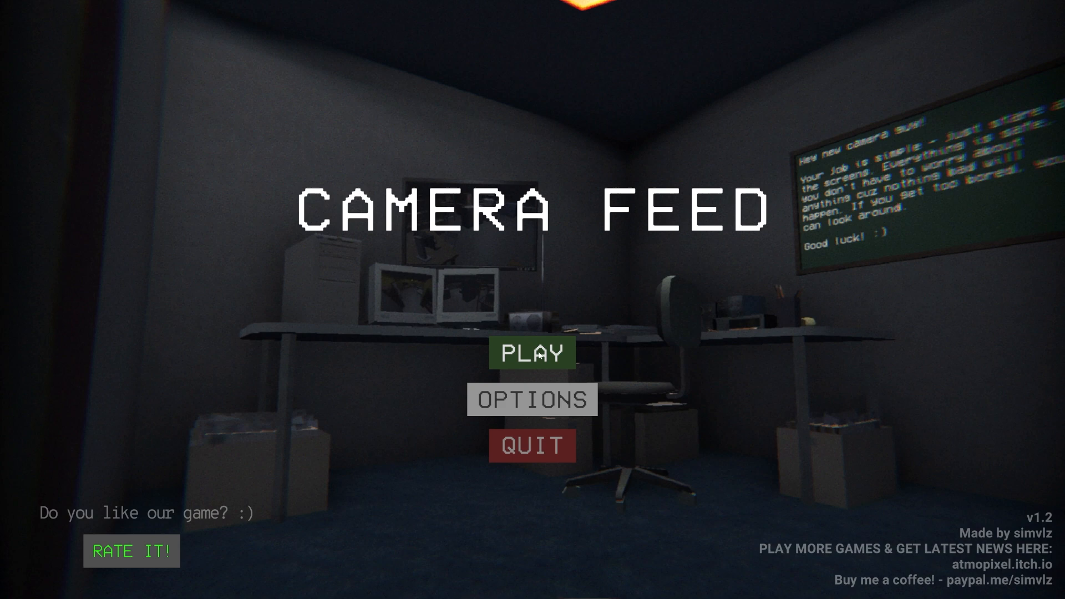
pyautogui.moveTo(531, 353)
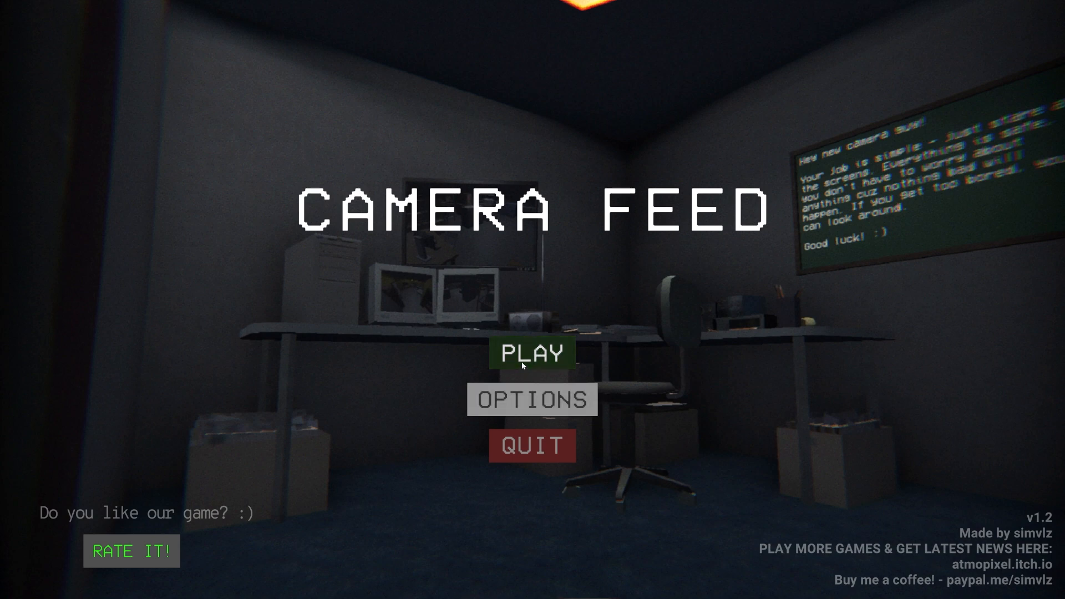
# - Begin a new playthrough from the title screen, starting in the dim hallway
pyautogui.click(531, 352)
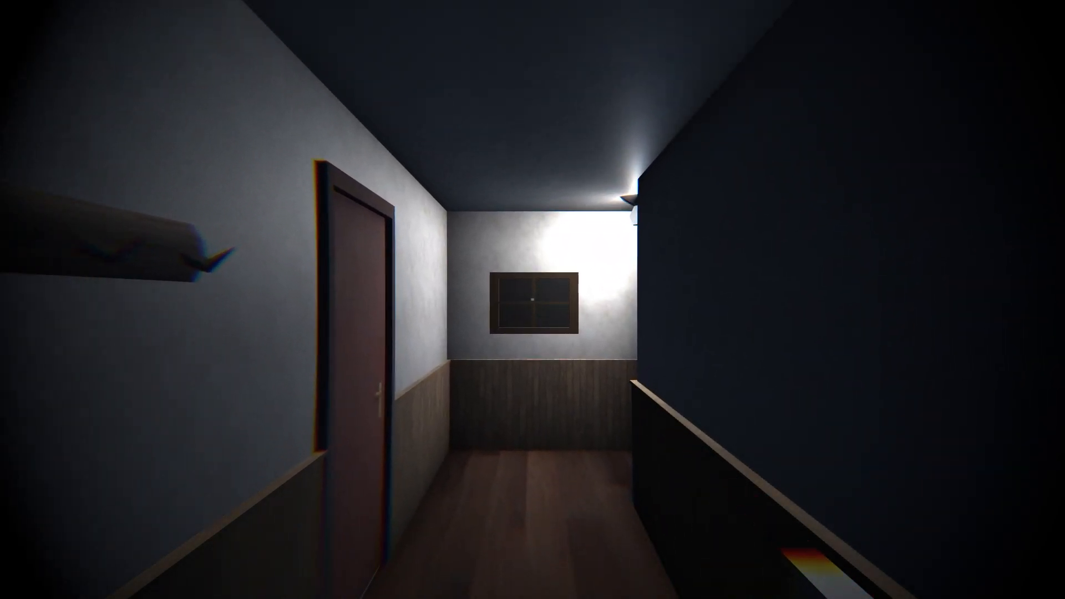
pyautogui.moveTo(532, 299)
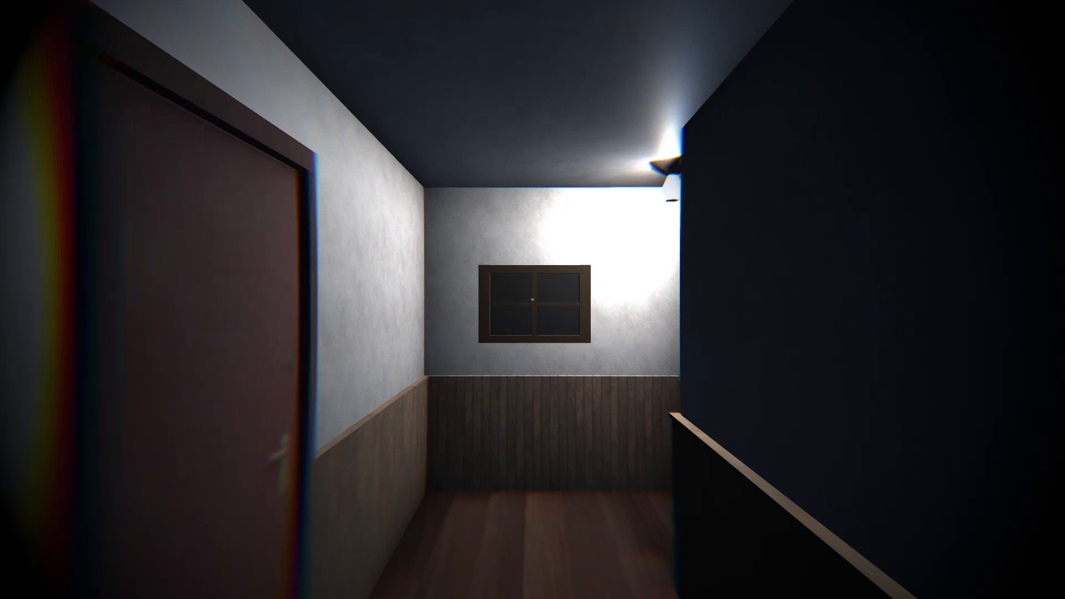